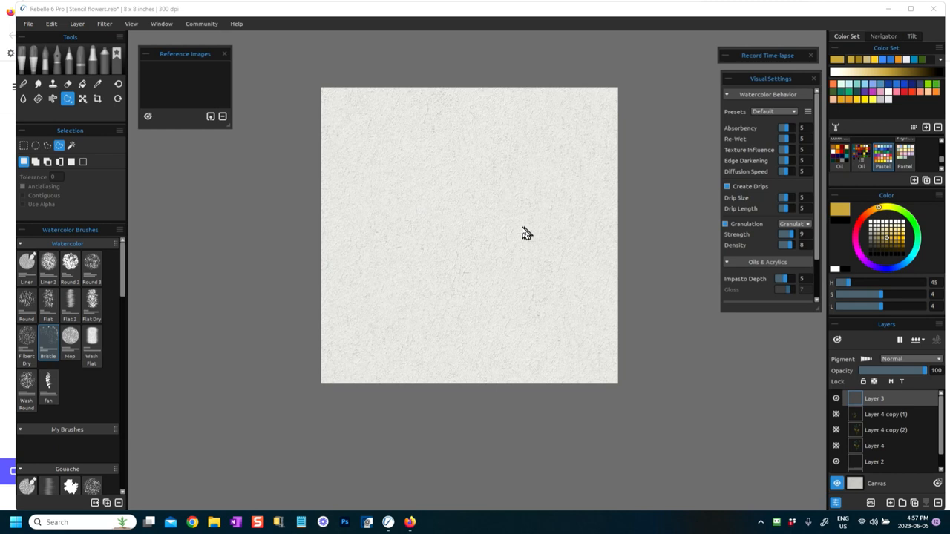
{"action": "mouse_move", "coordinate": [410, 225]}
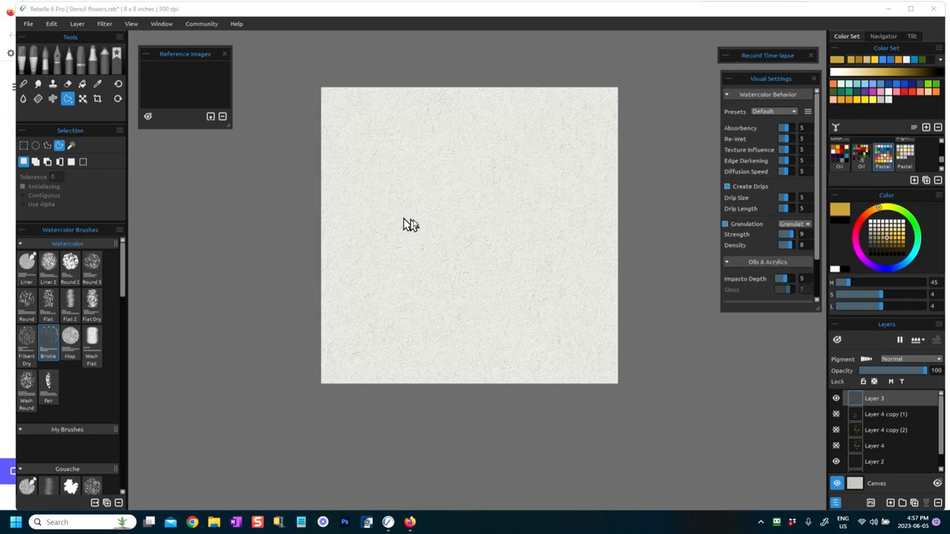
{"action": "mouse_move", "coordinate": [445, 206]}
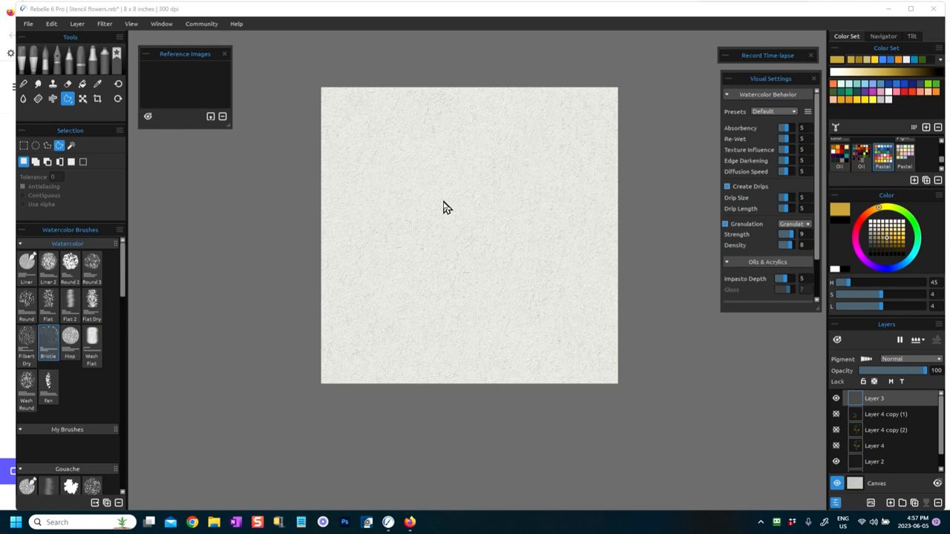
{"action": "mouse_move", "coordinate": [418, 207]}
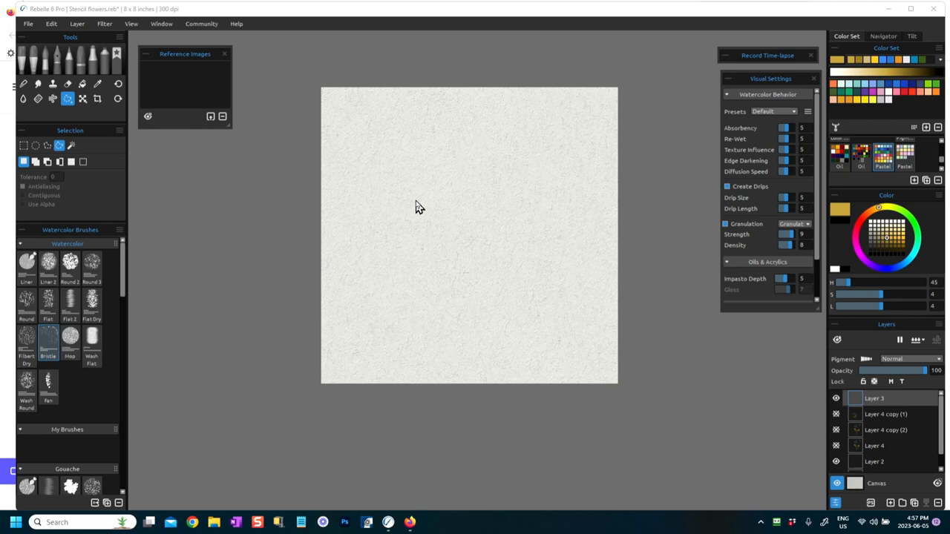
{"action": "mouse_move", "coordinate": [119, 200]}
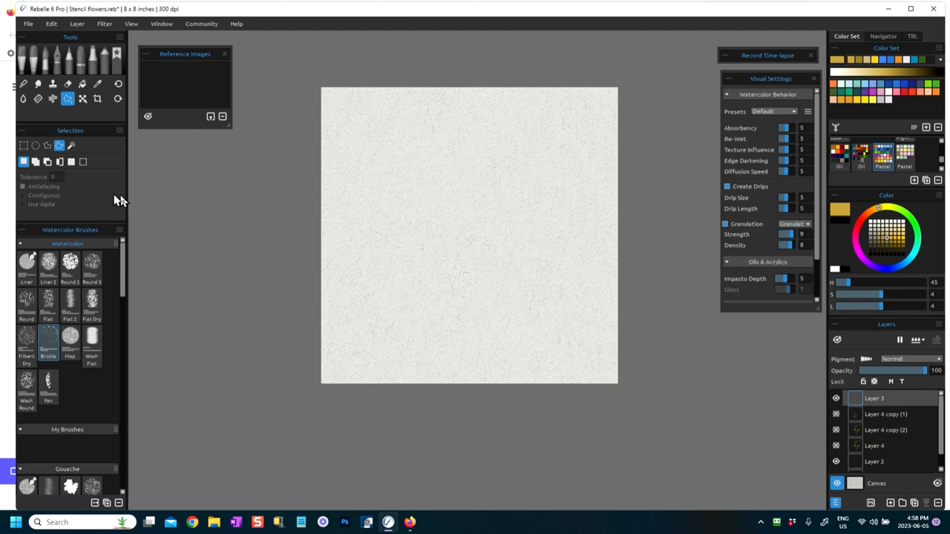
{"action": "mouse_move", "coordinate": [59, 146]}
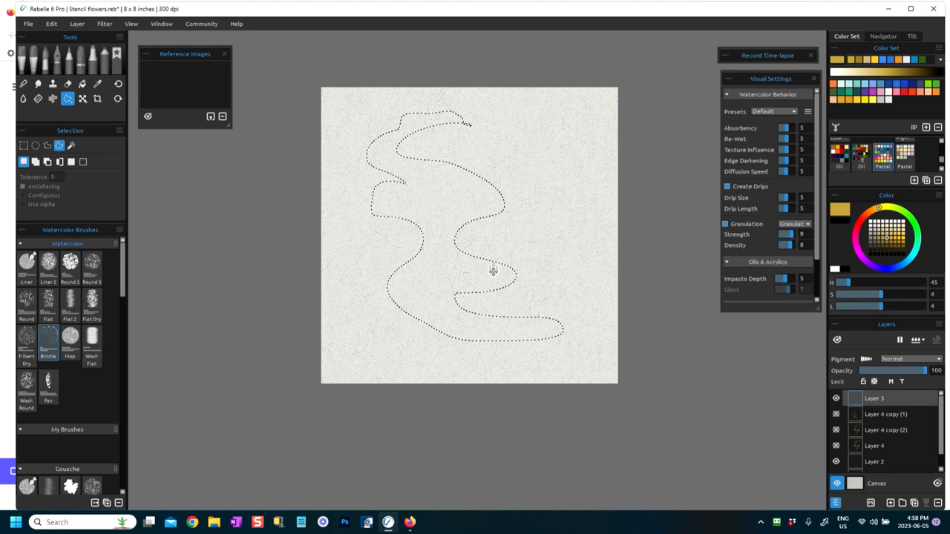
{"action": "mouse_move", "coordinate": [489, 182]}
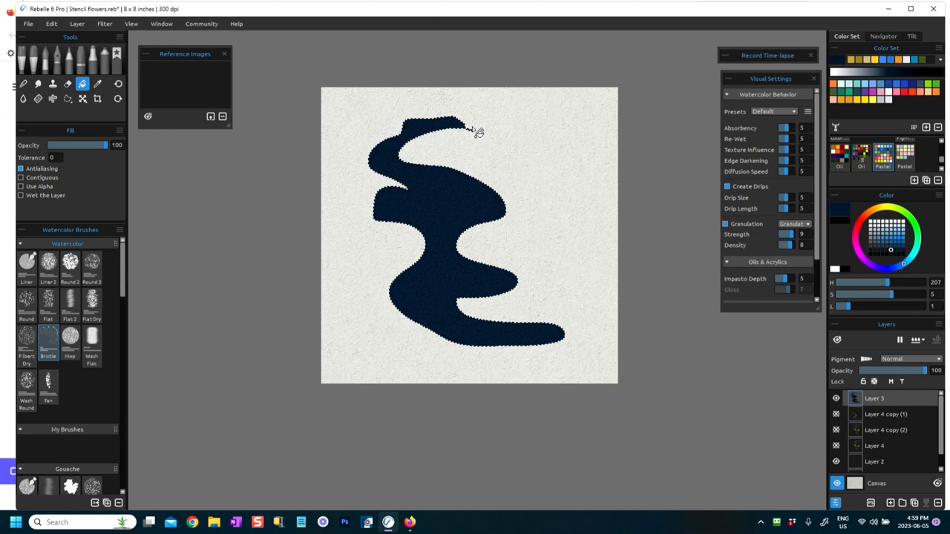
{"action": "mouse_move", "coordinate": [384, 256]}
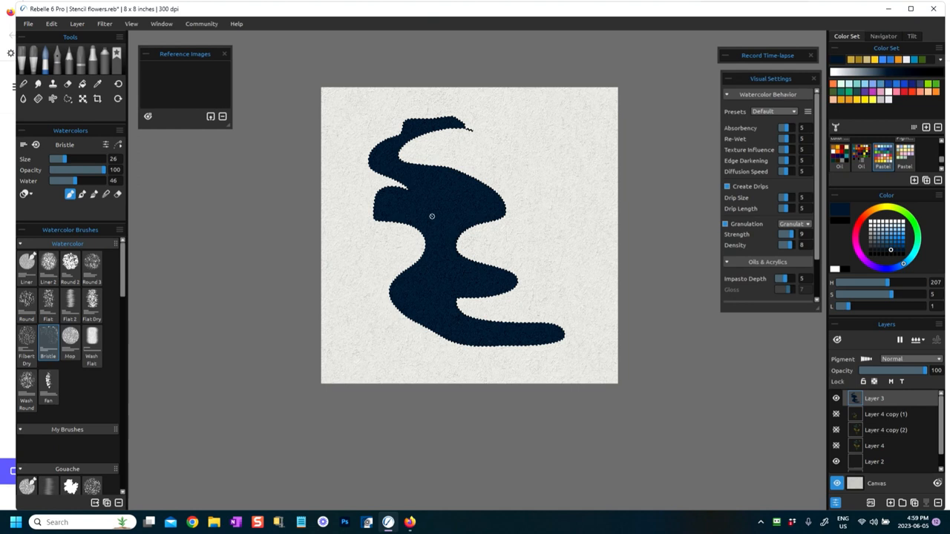
{"action": "mouse_move", "coordinate": [221, 73]}
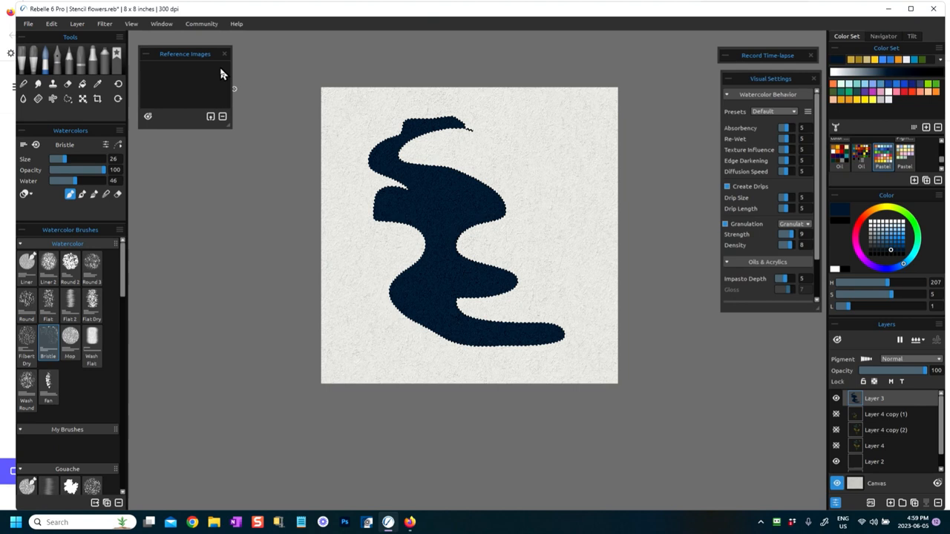
{"action": "mouse_move", "coordinate": [162, 23]}
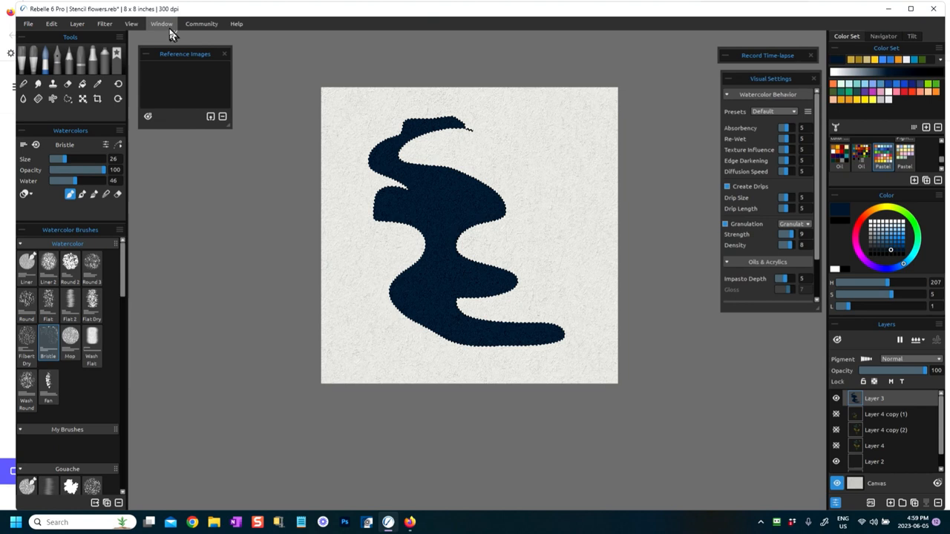
Step: Switch back to the Watercolor brush with the Bristle preset
{"action": "left_click", "coordinate": [162, 23]}
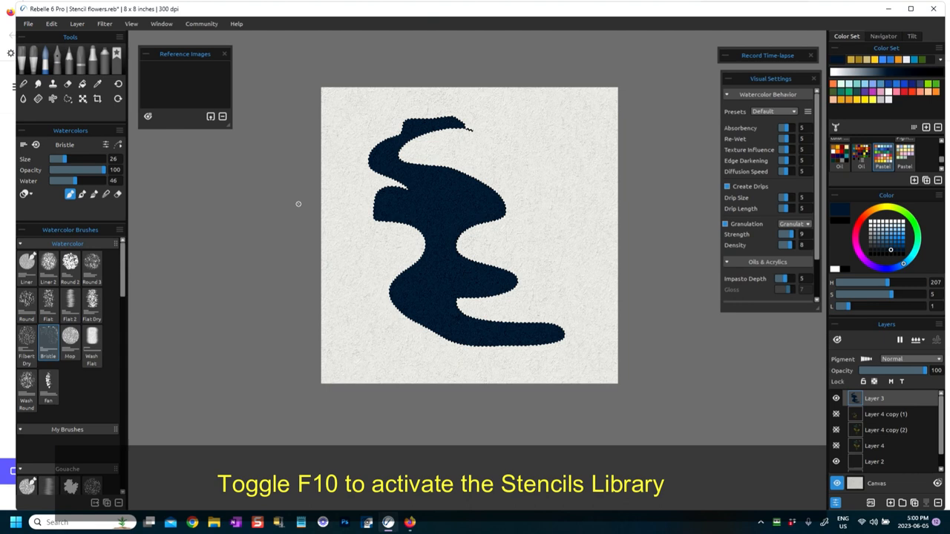
Step: Create a stencil from the selected navy wavy shape via the Stencils panel
{"action": "key", "text": "f10"}
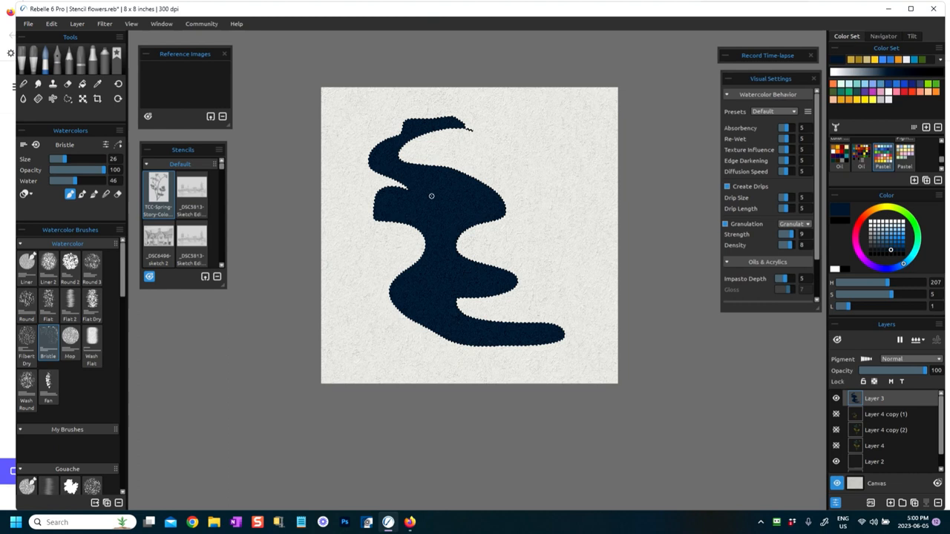
{"action": "left_click", "coordinate": [229, 148]}
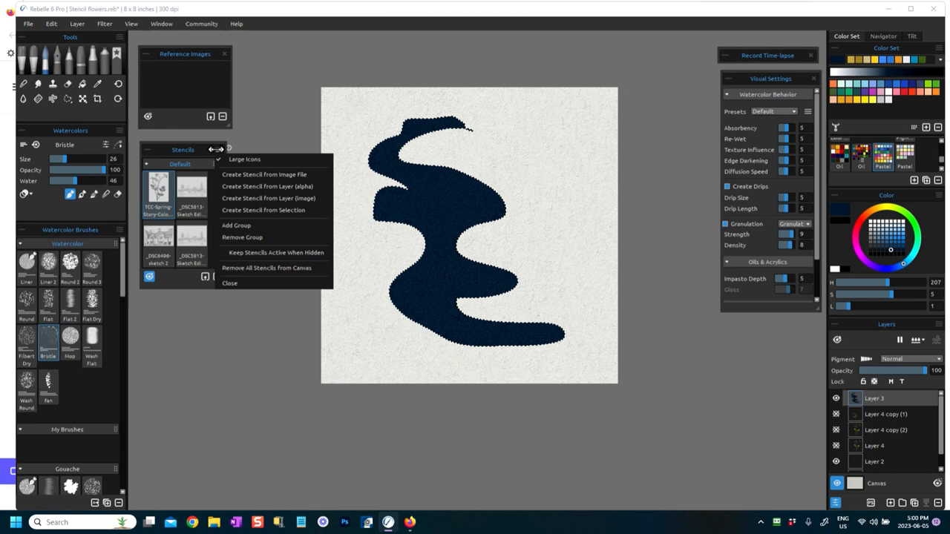
{"action": "mouse_move", "coordinate": [244, 220]}
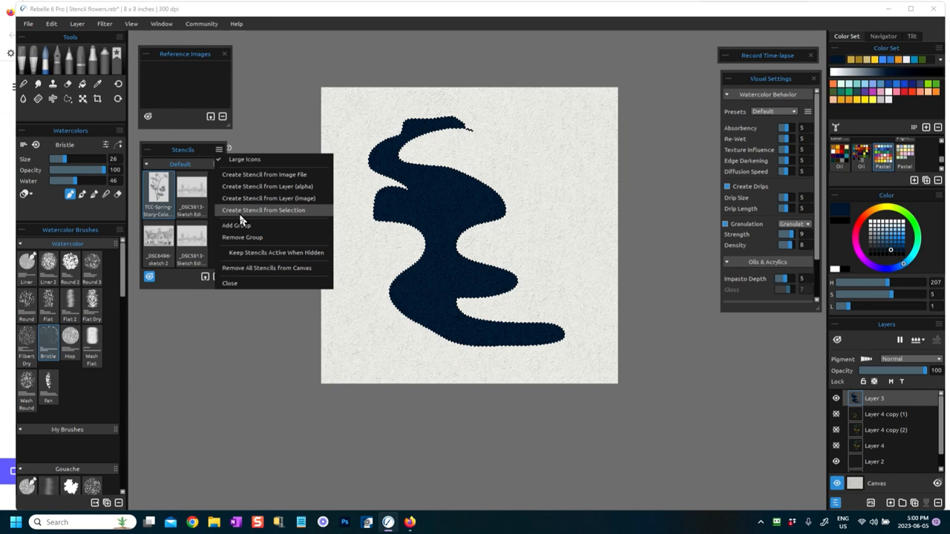
{"action": "left_click", "coordinate": [264, 211]}
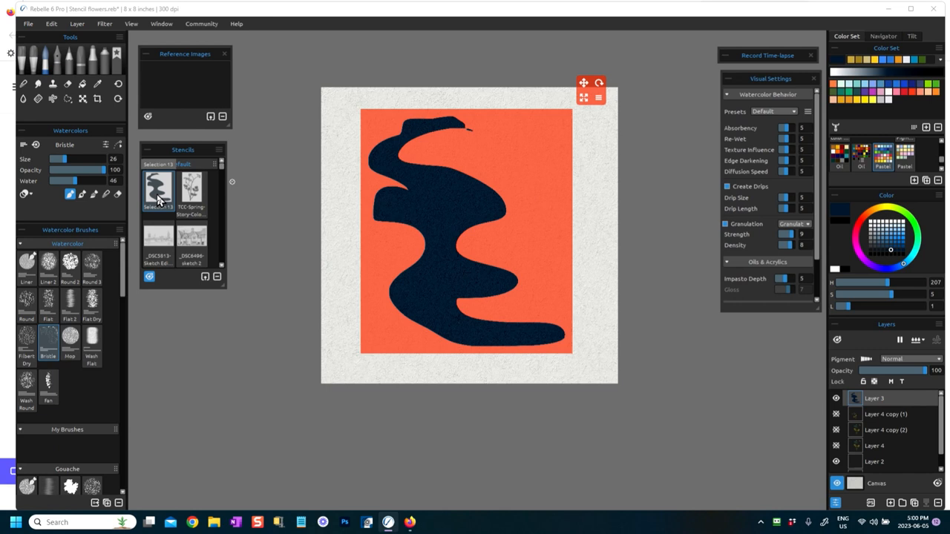
{"action": "mouse_move", "coordinate": [167, 215]}
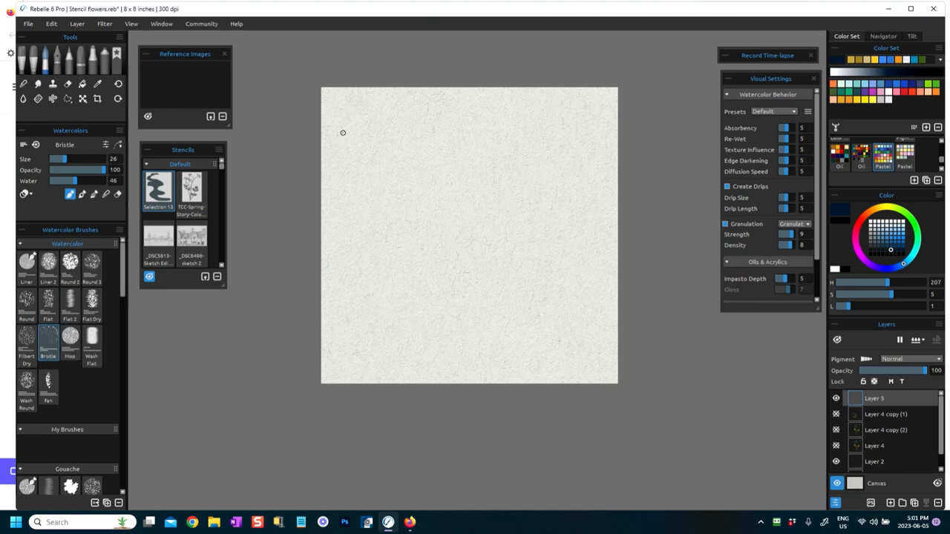
{"action": "mouse_move", "coordinate": [250, 252]}
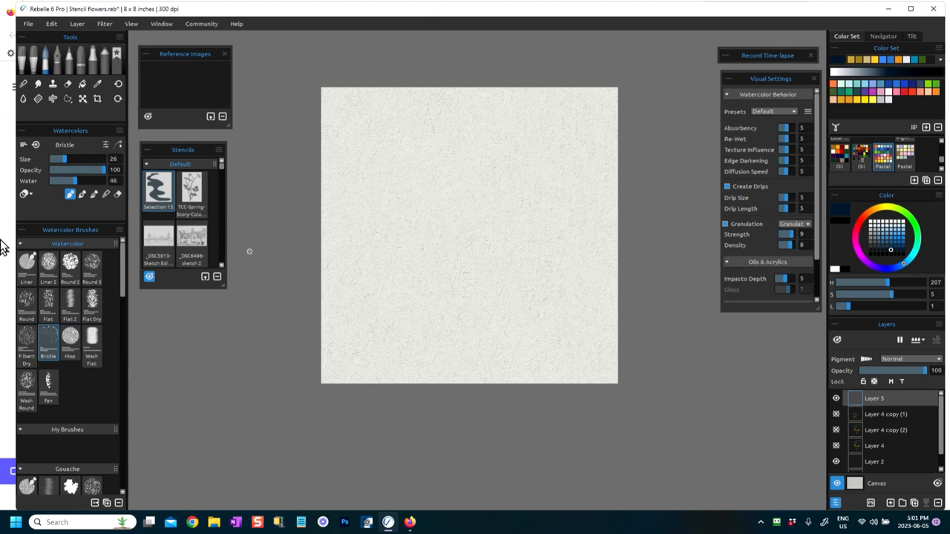
Step: Choose the broad Flat watercolor brush for the background wash
{"action": "left_click", "coordinate": [49, 300]}
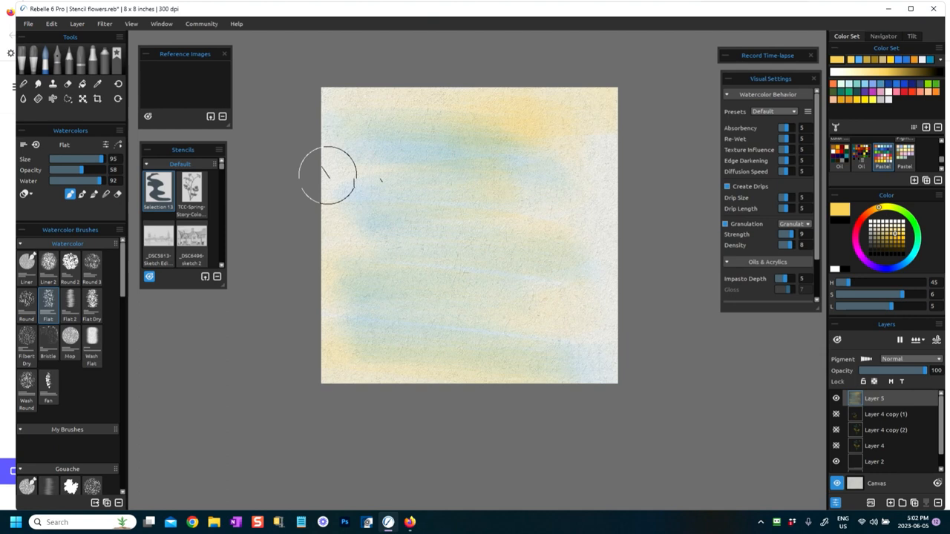
Step: Add Layer 6 above Layer 5 and place the Selection 13 stencil
{"action": "left_click", "coordinate": [158, 188]}
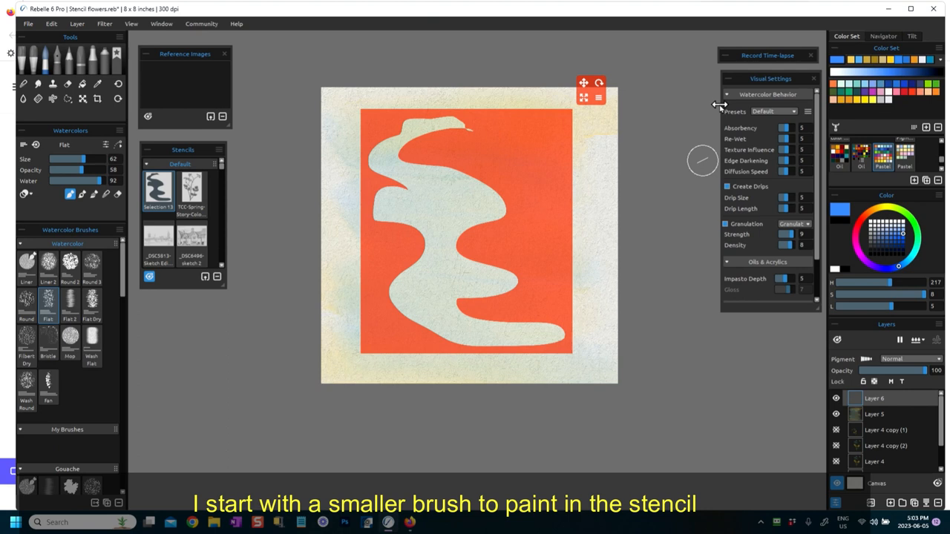
Step: Paint blue into the top of the stencil opening and purple below
{"action": "left_click_drag", "start_coordinate": [409, 148], "coordinate": [445, 215]}
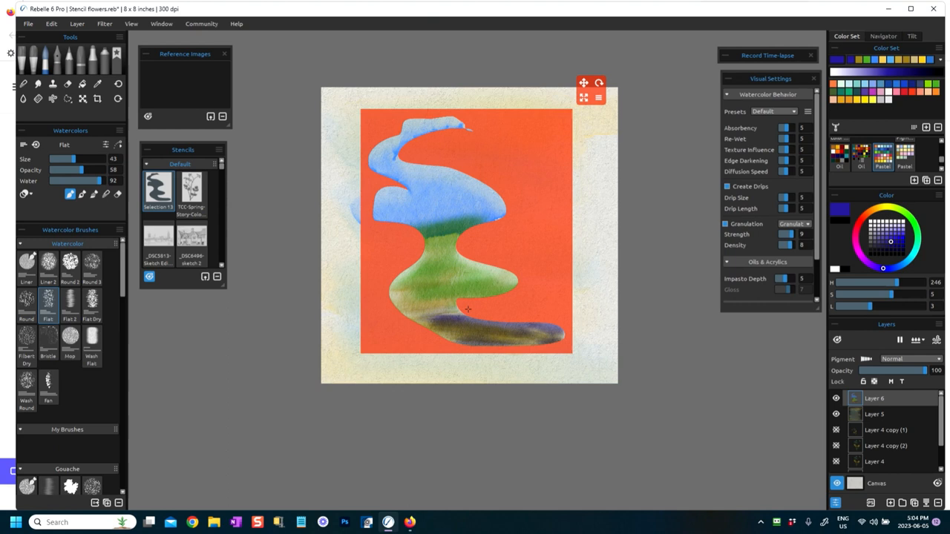
{"action": "left_click_drag", "start_coordinate": [468, 309], "coordinate": [440, 239]}
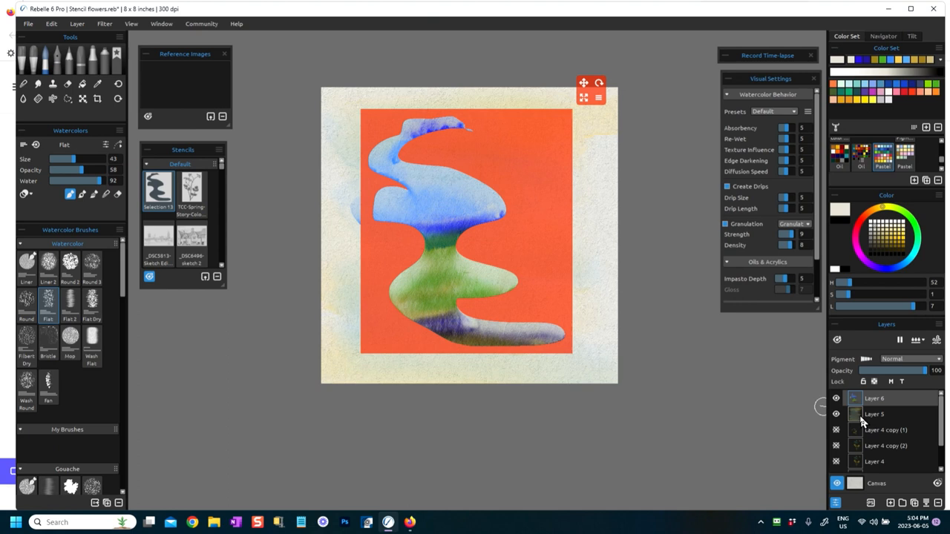
{"action": "left_click", "coordinate": [875, 414]}
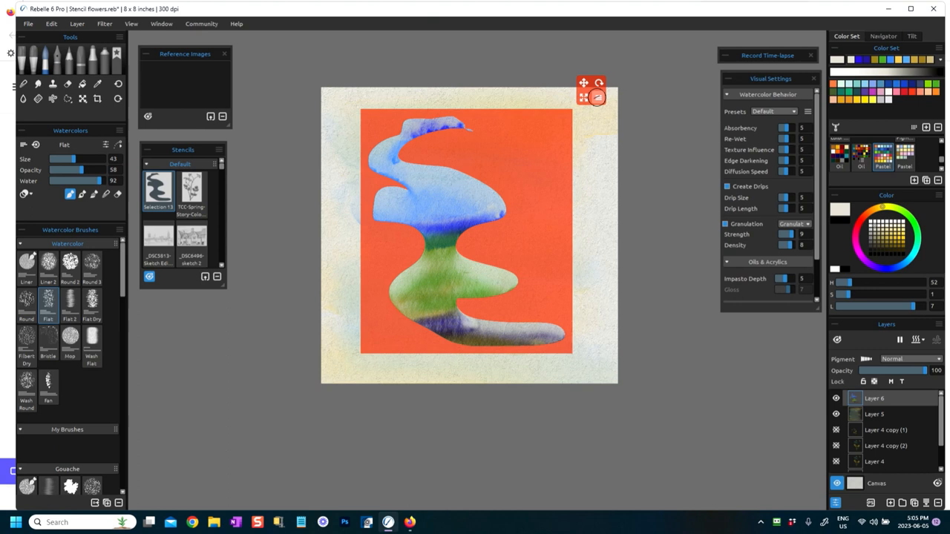
Step: Remove the stencil from the canvas, revealing the painted wavy shape
{"action": "left_click", "coordinate": [596, 96]}
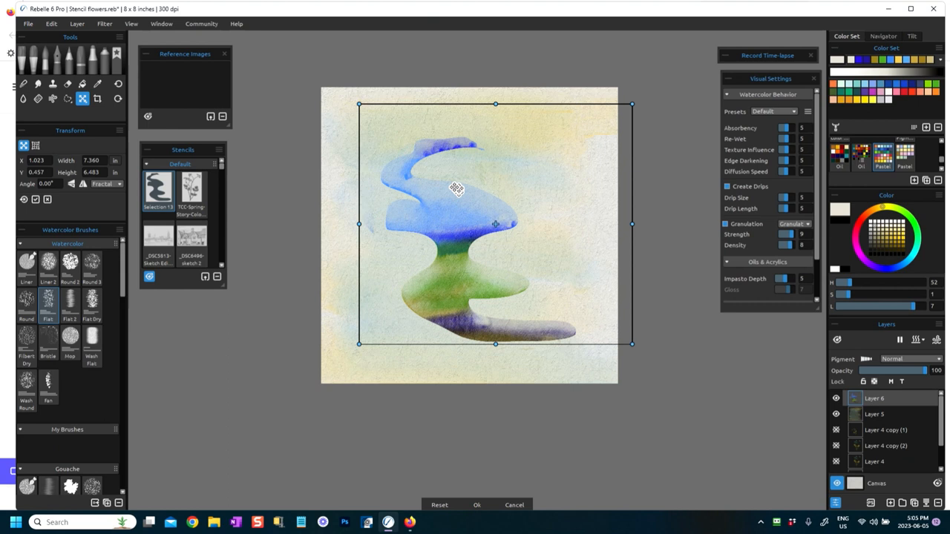
Step: Adjust Layer 6 with a Transform tool option
{"action": "left_click", "coordinate": [83, 183]}
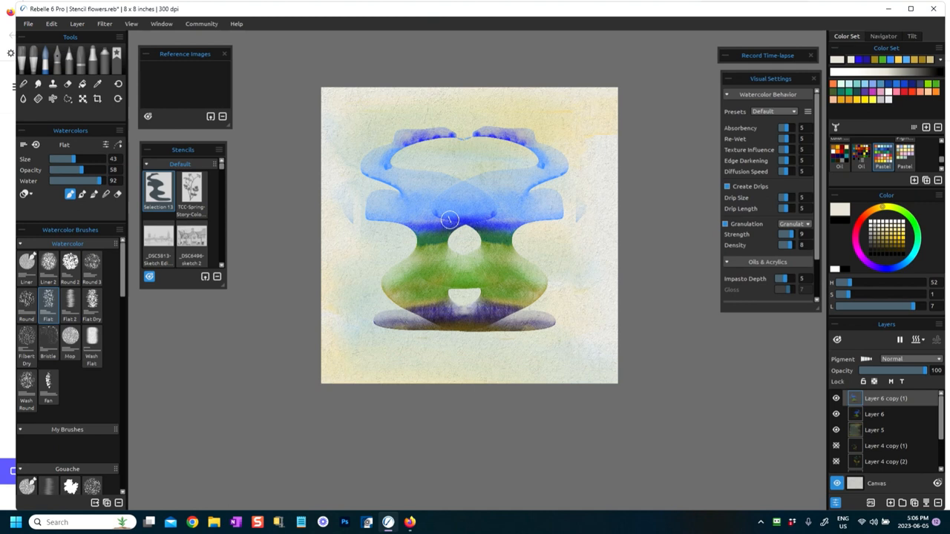
{"action": "mouse_move", "coordinate": [634, 282]}
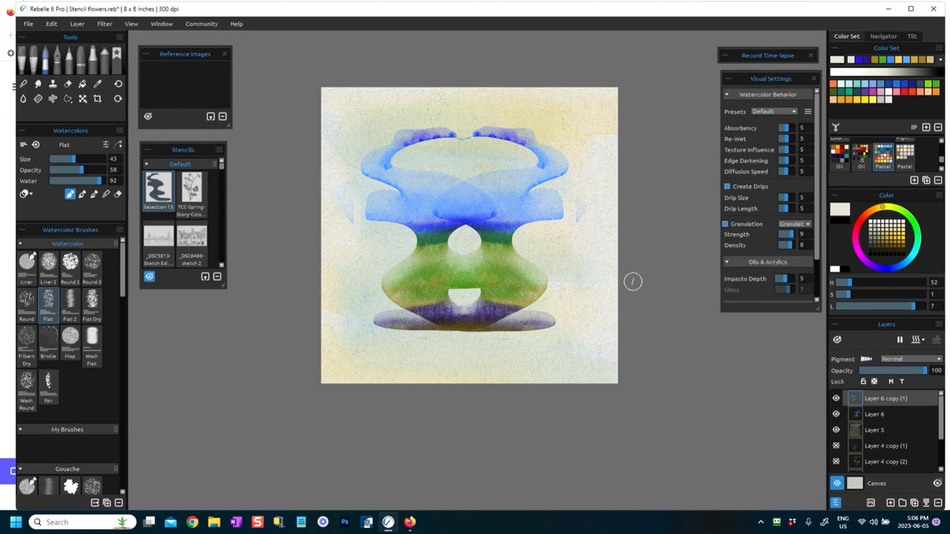